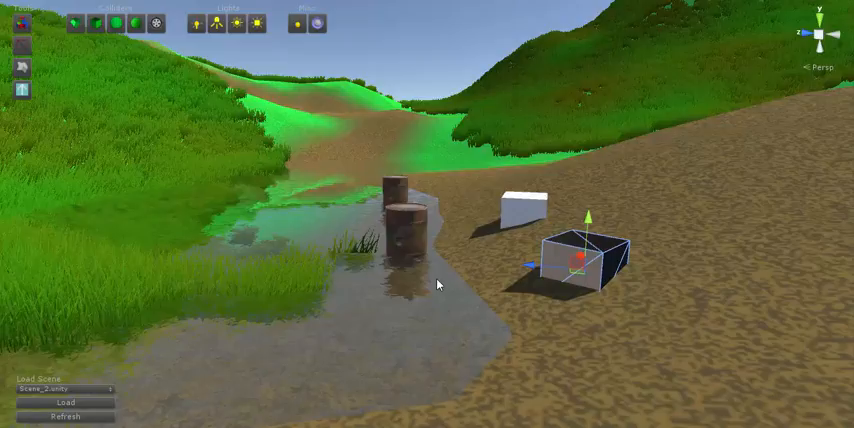
mouse_move(306, 224)
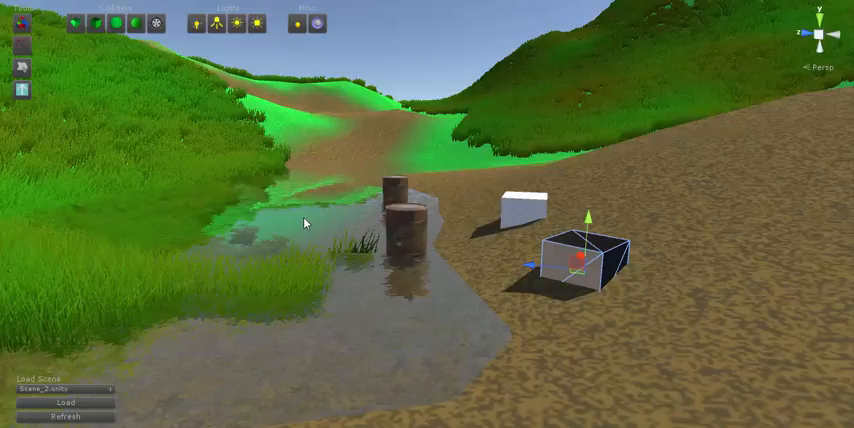
mouse_move(308, 224)
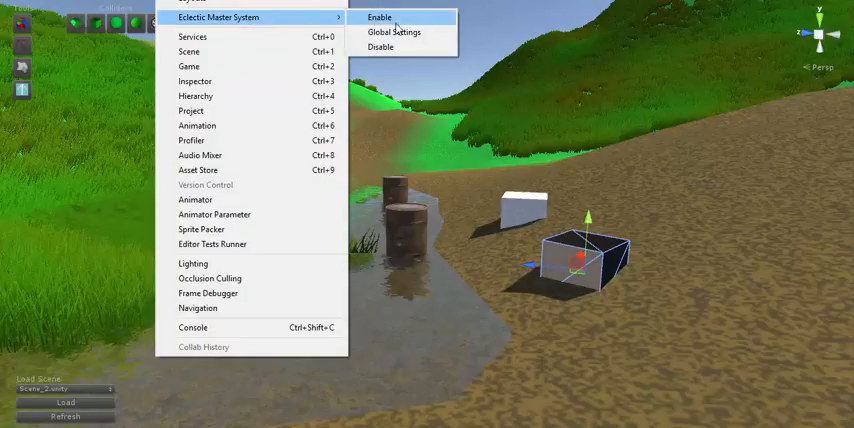
Step: Toggle Include Standard Assets off and on a few times in the global settings
click(394, 32)
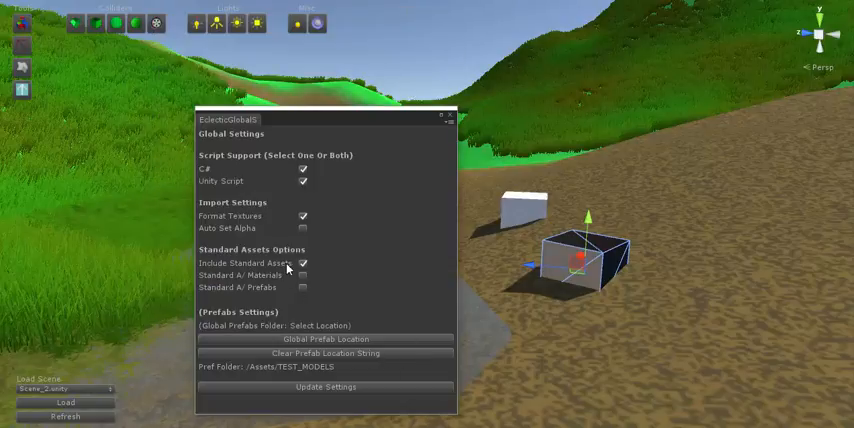
click(304, 264)
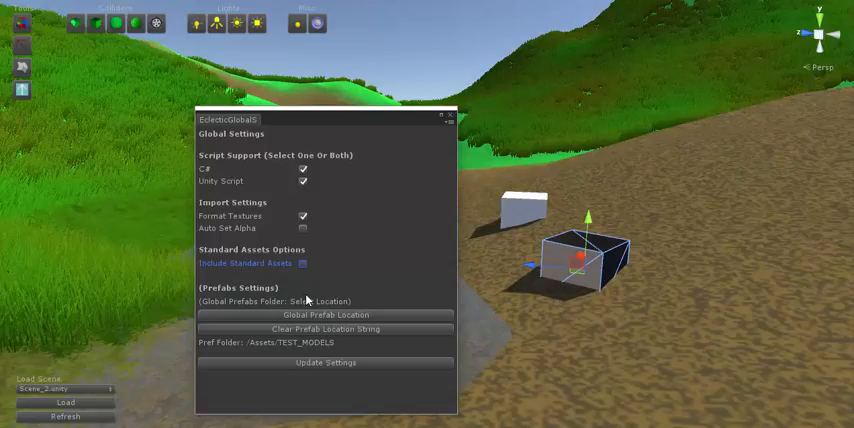
click(302, 264)
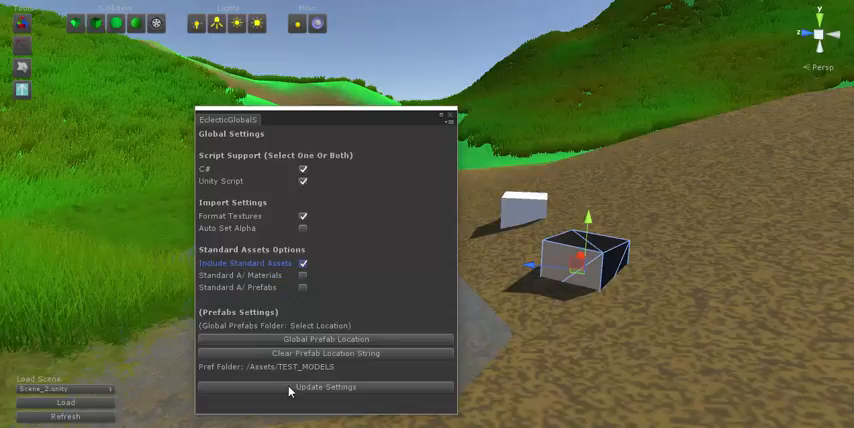
click(302, 264)
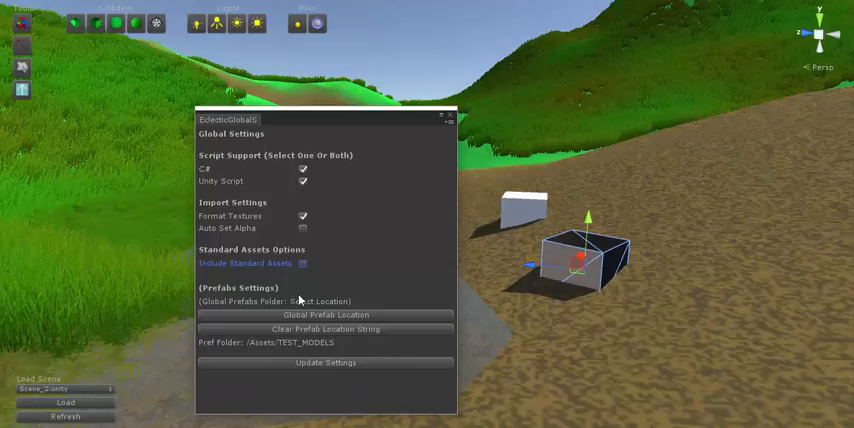
mouse_move(304, 268)
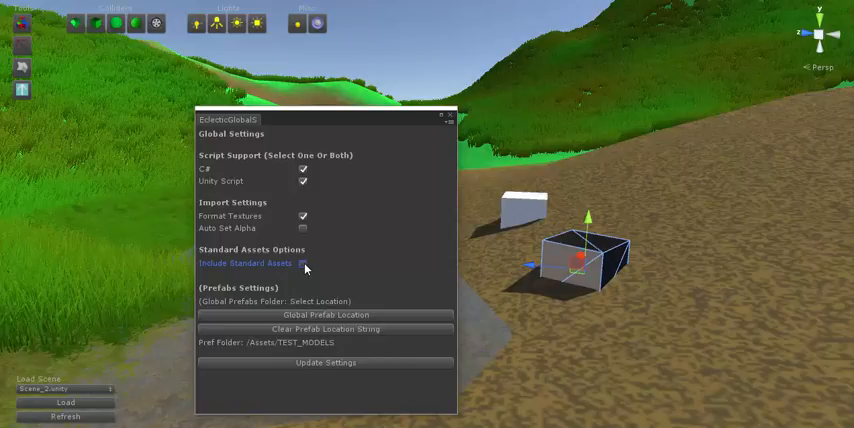
click(302, 264)
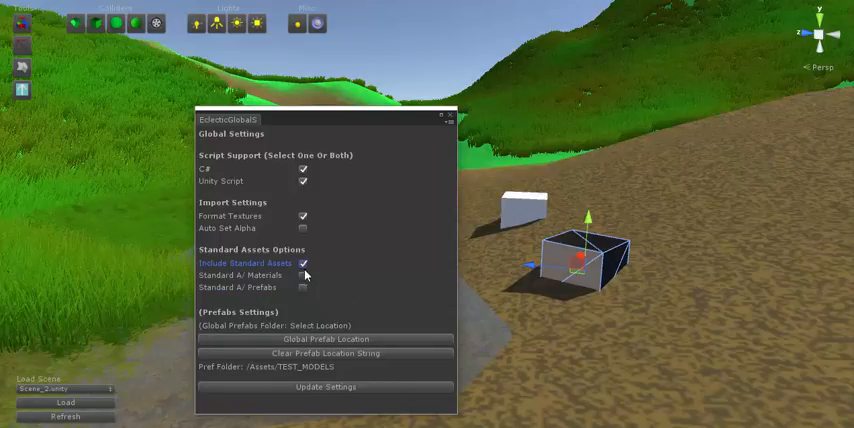
Step: Leave standard asset materials and prefabs unchecked and close the global settings
click(304, 264)
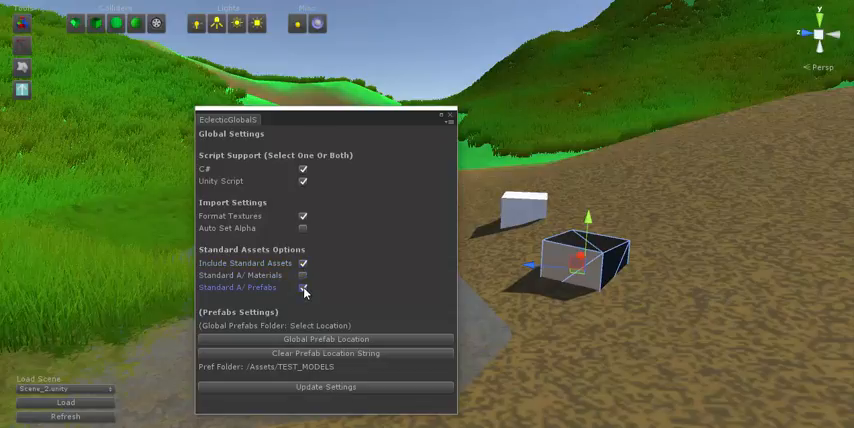
click(304, 288)
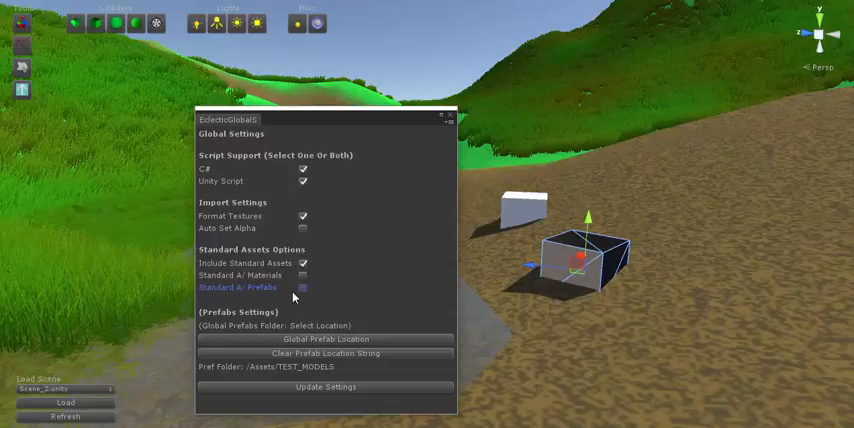
mouse_move(380, 190)
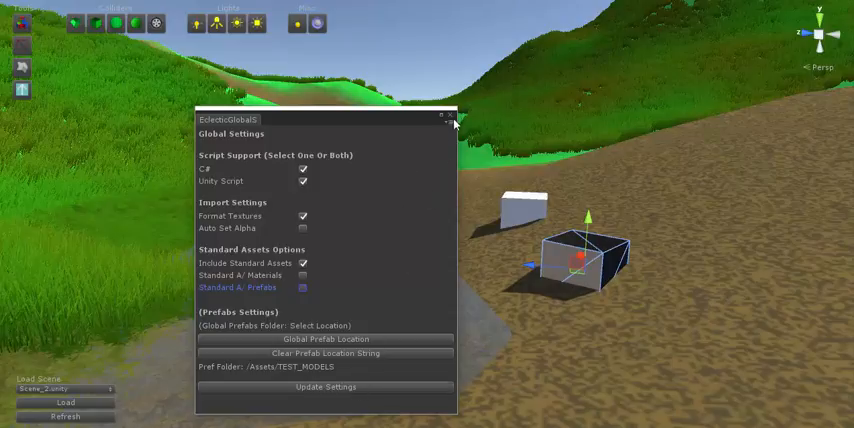
click(448, 118)
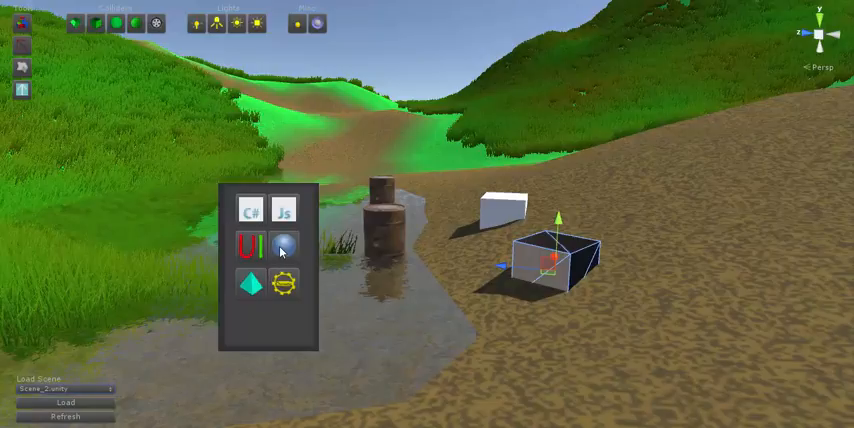
Step: Browse the quick material and prefab lists showing only custom assets like Dirt.mat and Barrel.prefab
click(284, 248)
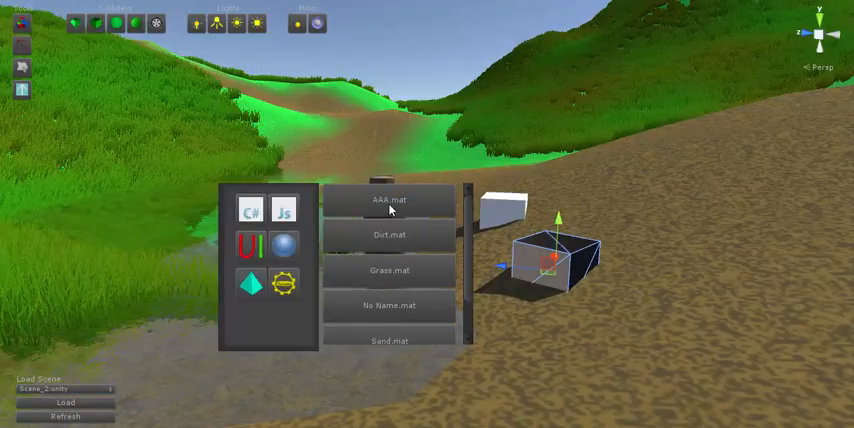
scroll(down, 3)
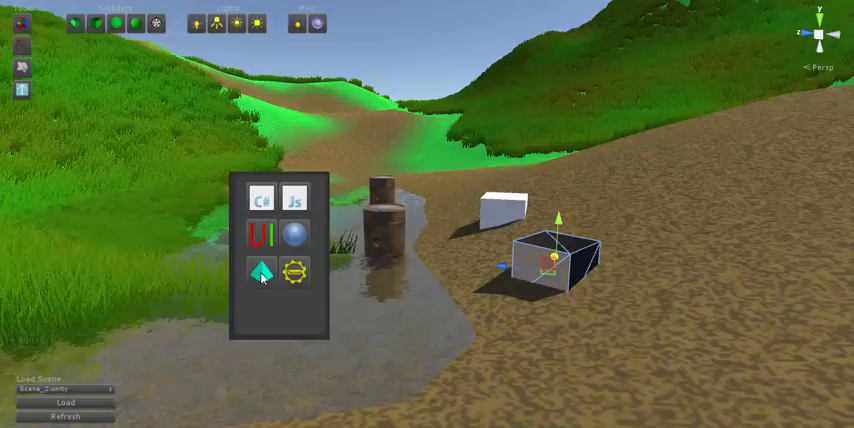
click(260, 272)
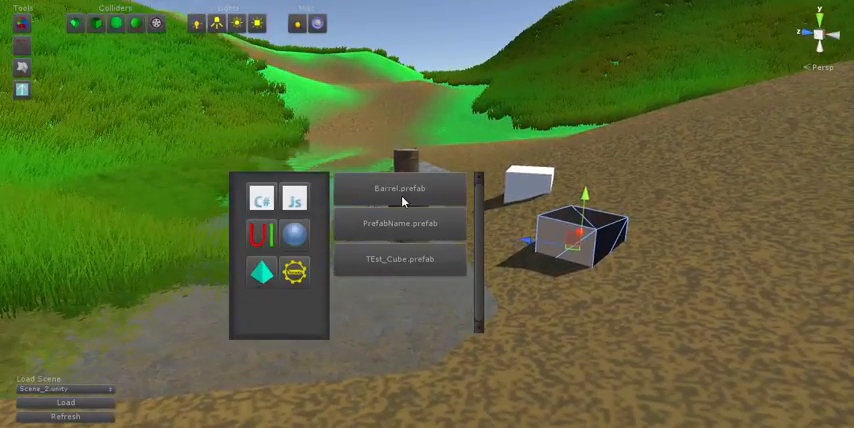
click(400, 188)
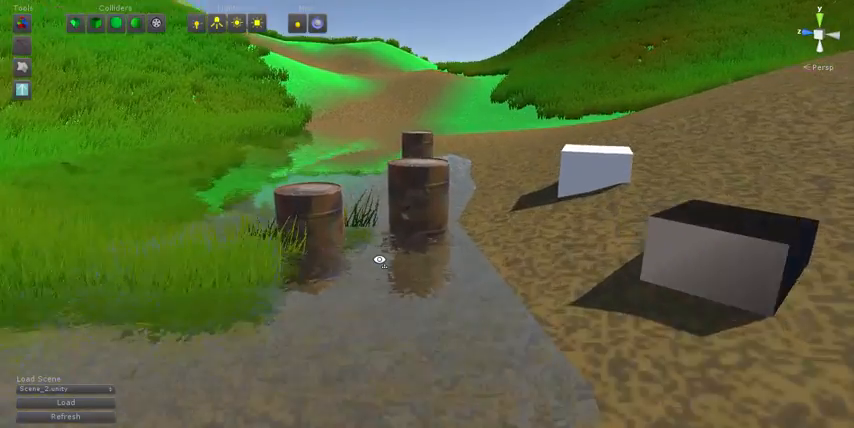
Step: Tick Standard Assets Materials and Standard Assets Prefabs in the global settings
click(200, 4)
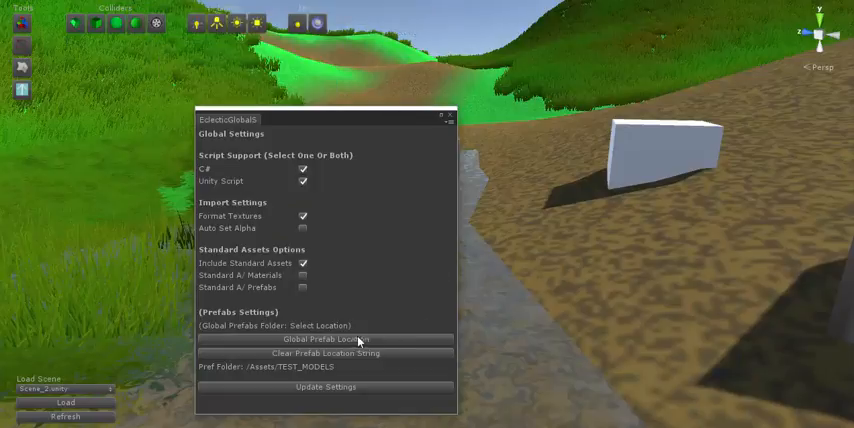
click(302, 276)
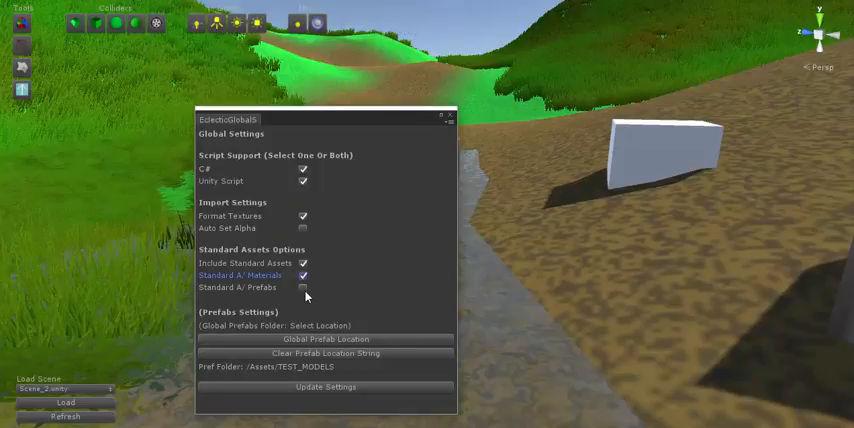
click(302, 288)
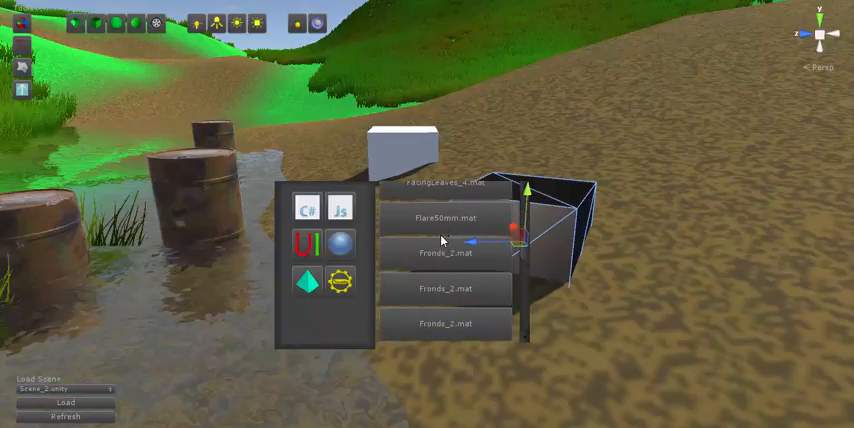
Step: Scroll the quick prefab list through standard prefabs like FramerateCounter and GridProjector
scroll(down, 3)
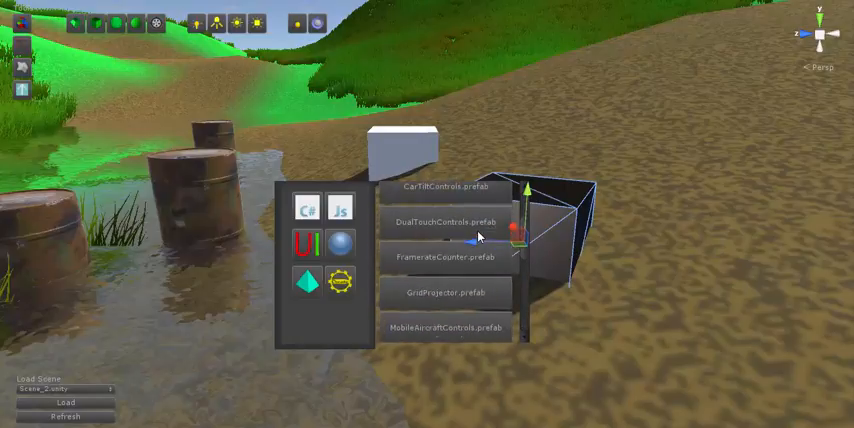
scroll(up, 3)
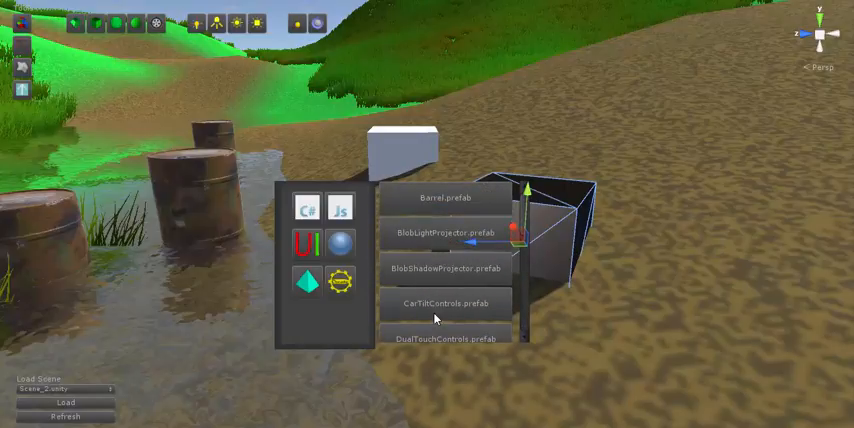
scroll(down, 3)
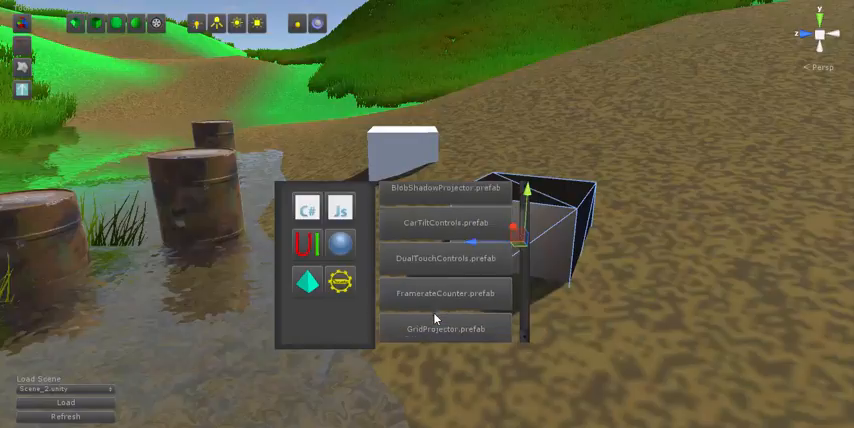
scroll(down, 3)
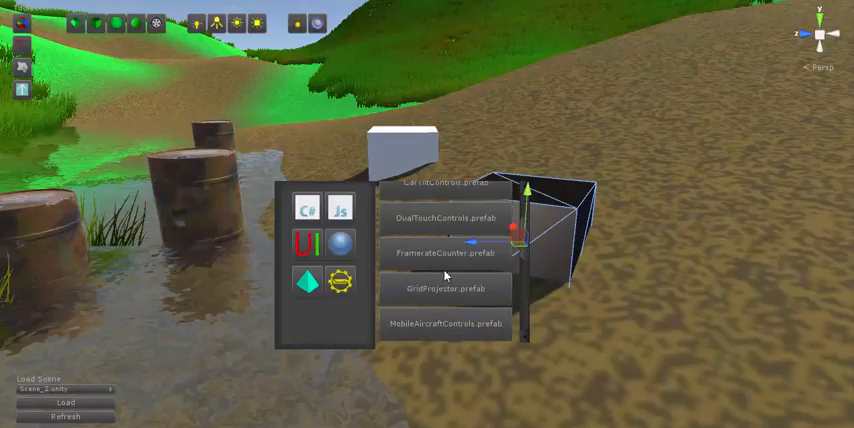
mouse_move(450, 308)
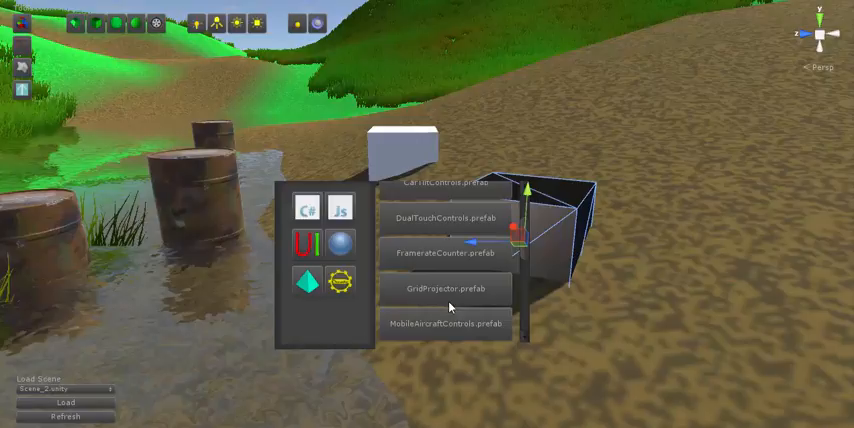
mouse_move(340, 250)
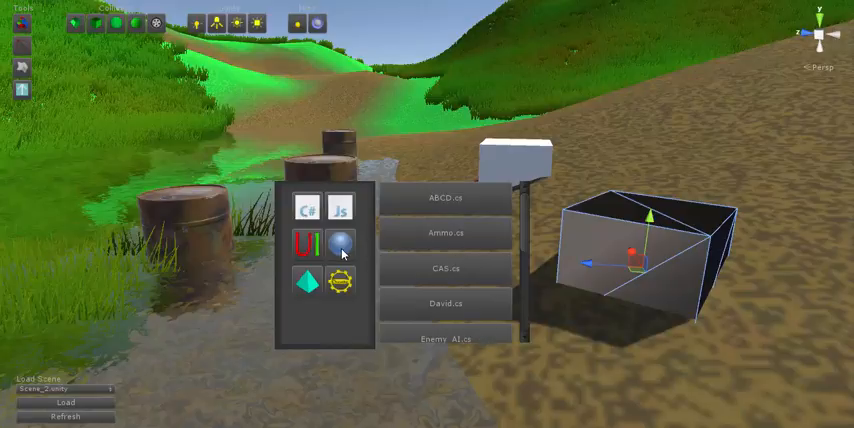
Step: List all materials, now including AAA.mat and the Billboard standard materials
click(340, 244)
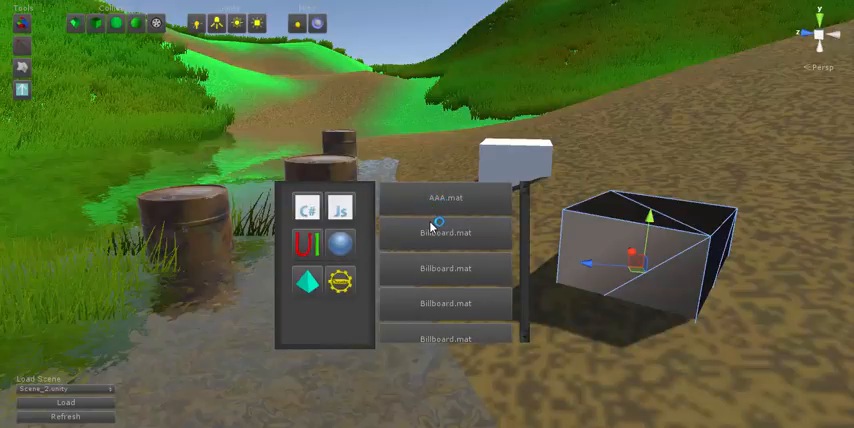